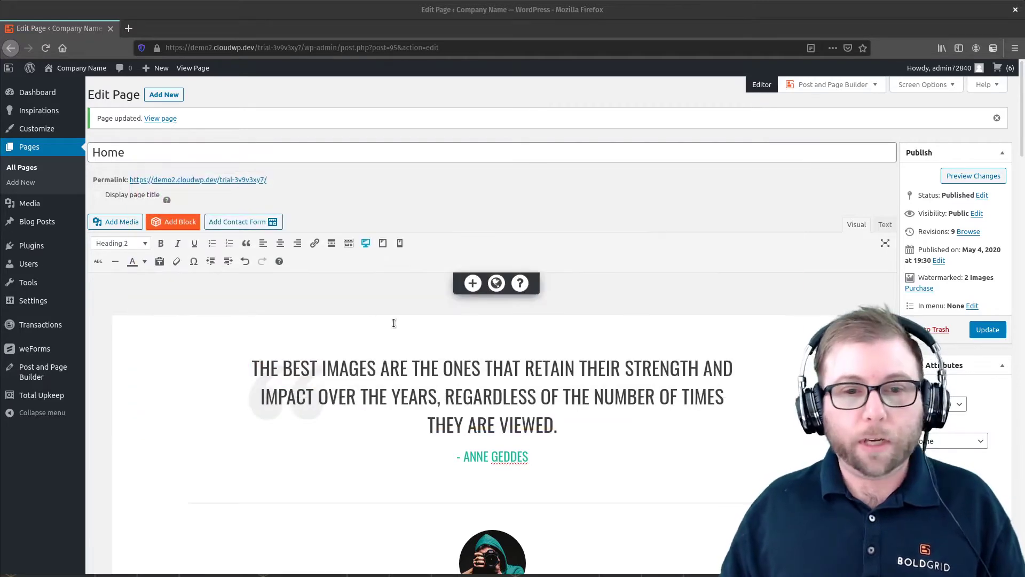
Assign the quote heading the CSS ID 'section-home' via Edit Content > Advanced Control > Custom CSS Classes.
{"action": "scroll", "scroll_direction": "down", "scroll_amount": 3}
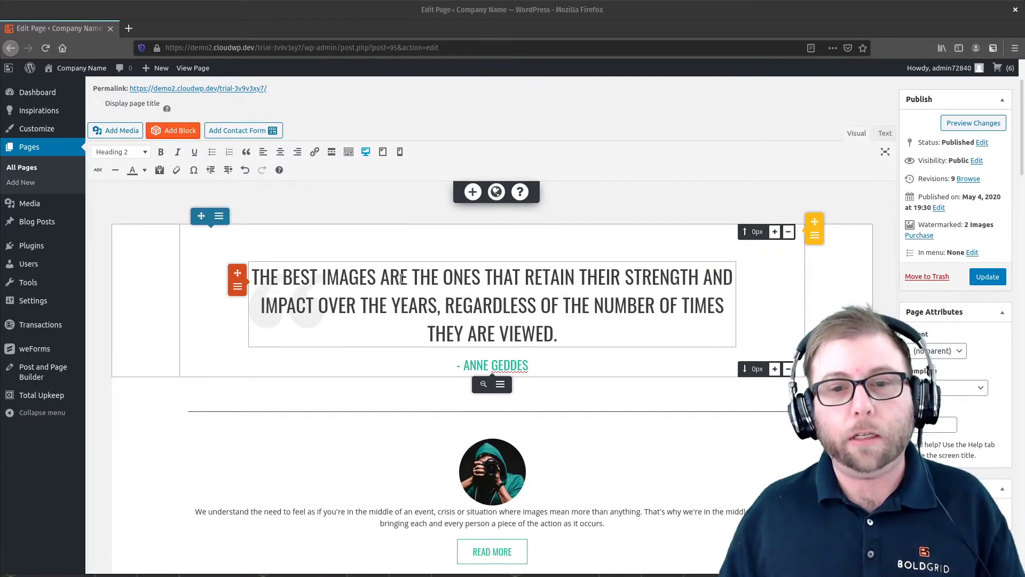
{"action": "scroll", "scroll_direction": "down", "scroll_amount": 3}
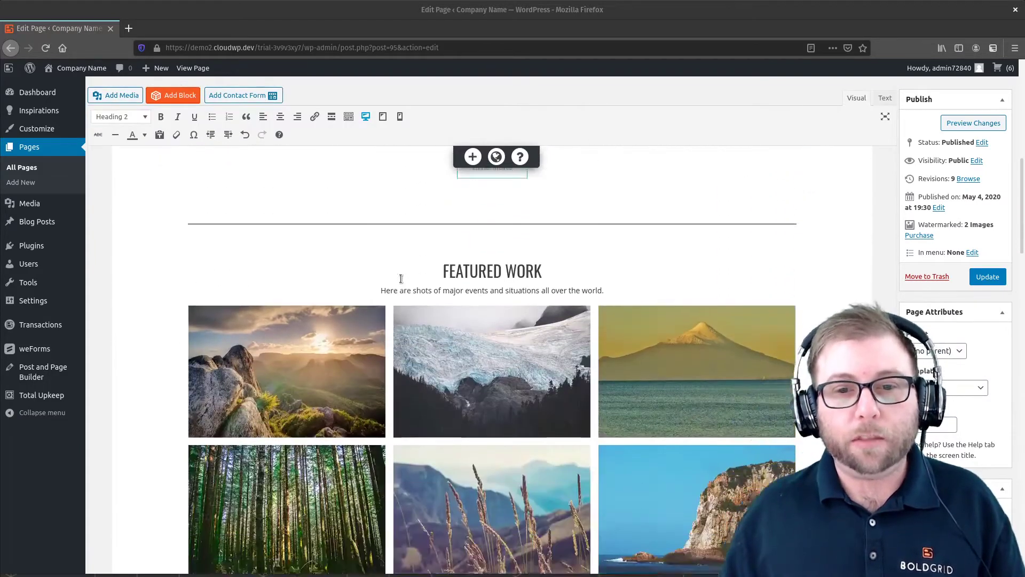
{"action": "scroll", "scroll_direction": "down", "scroll_amount": 3}
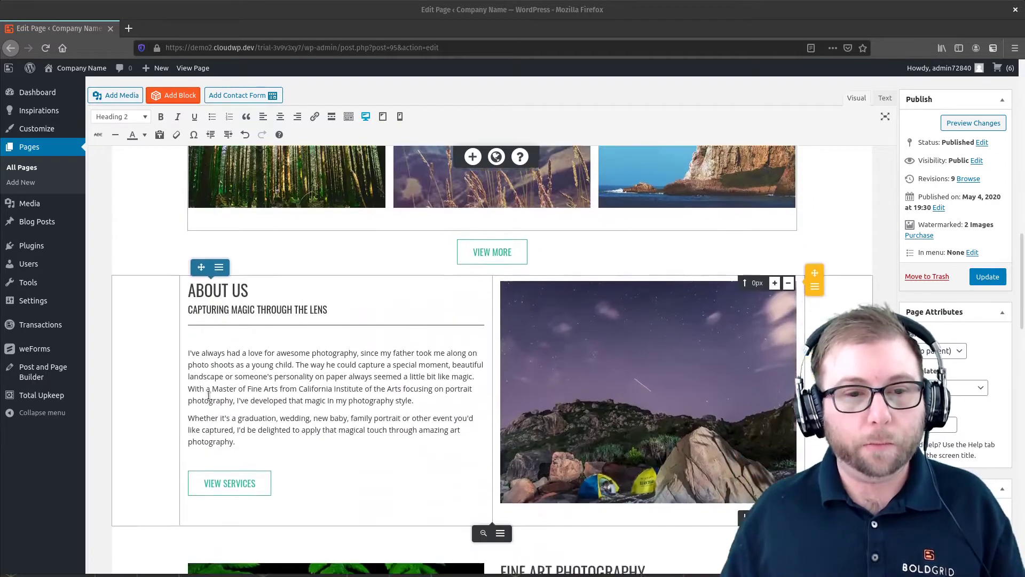
{"action": "scroll", "scroll_direction": "down", "scroll_amount": 3}
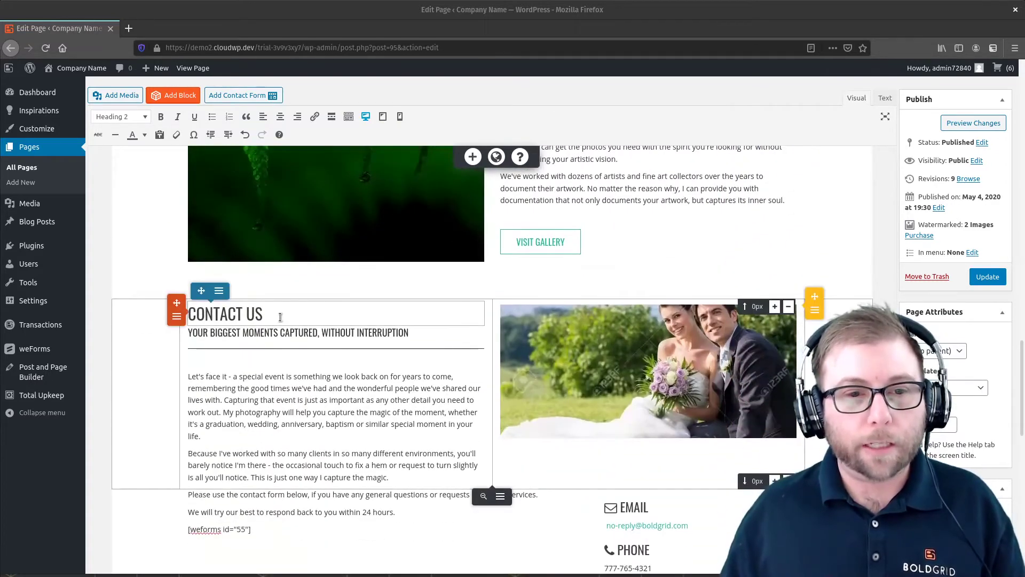
{"action": "scroll", "scroll_direction": "down", "scroll_amount": 3}
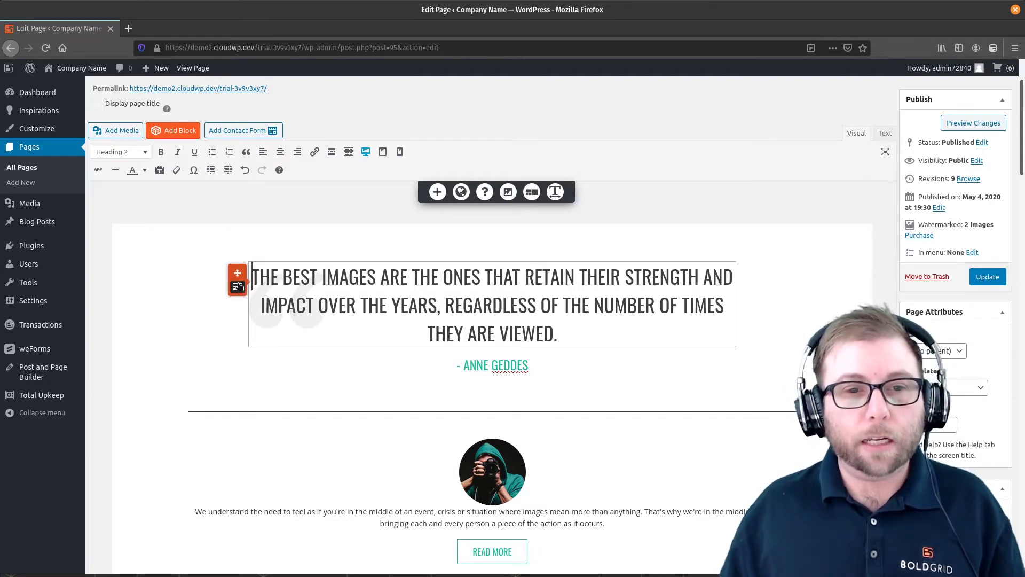
{"action": "mouse_move", "coordinate": [237, 286]}
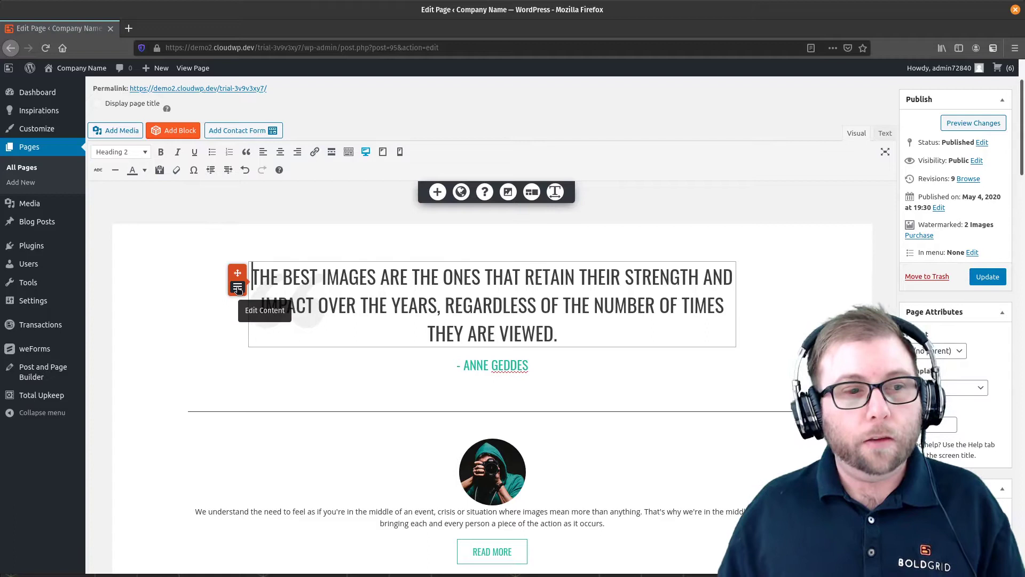
{"action": "left_click", "coordinate": [237, 286]}
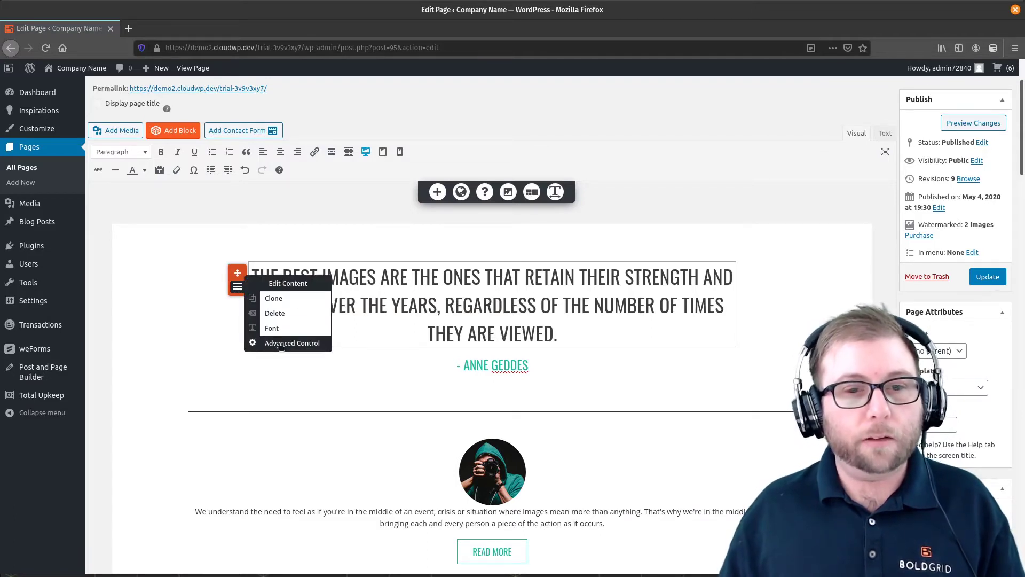
{"action": "left_click", "coordinate": [291, 343]}
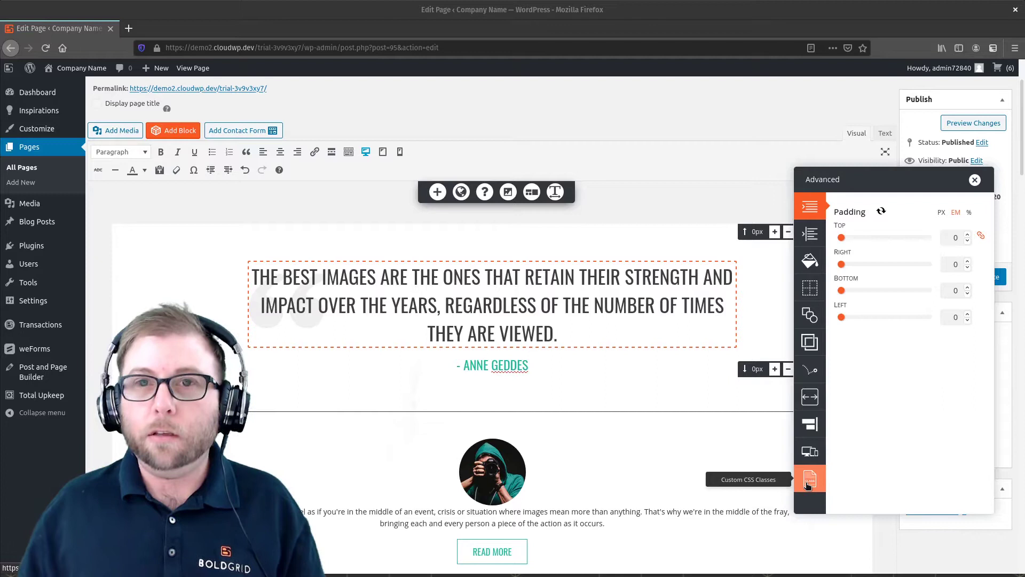
{"action": "left_click", "coordinate": [809, 480]}
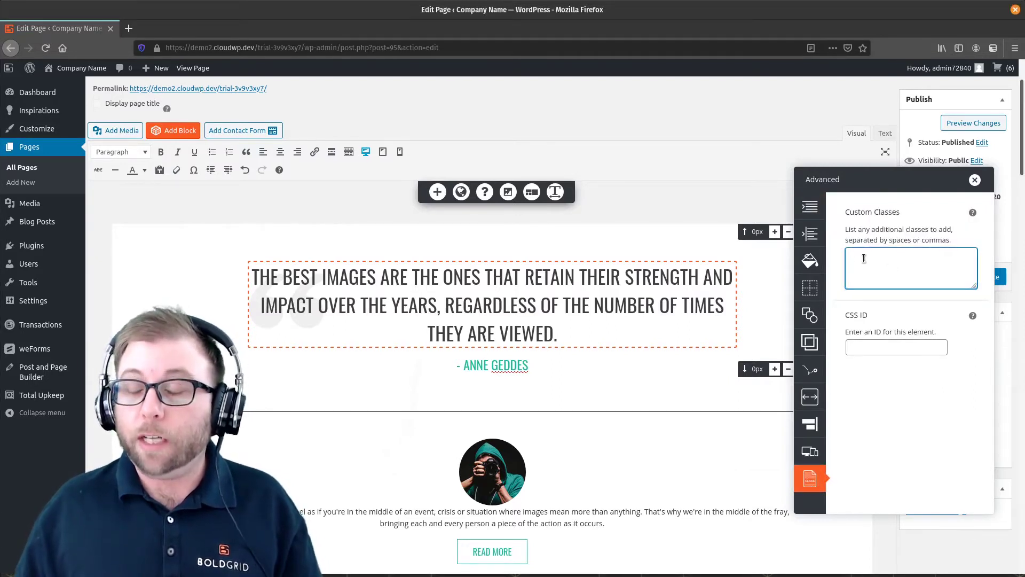
{"action": "left_click", "coordinate": [895, 346]}
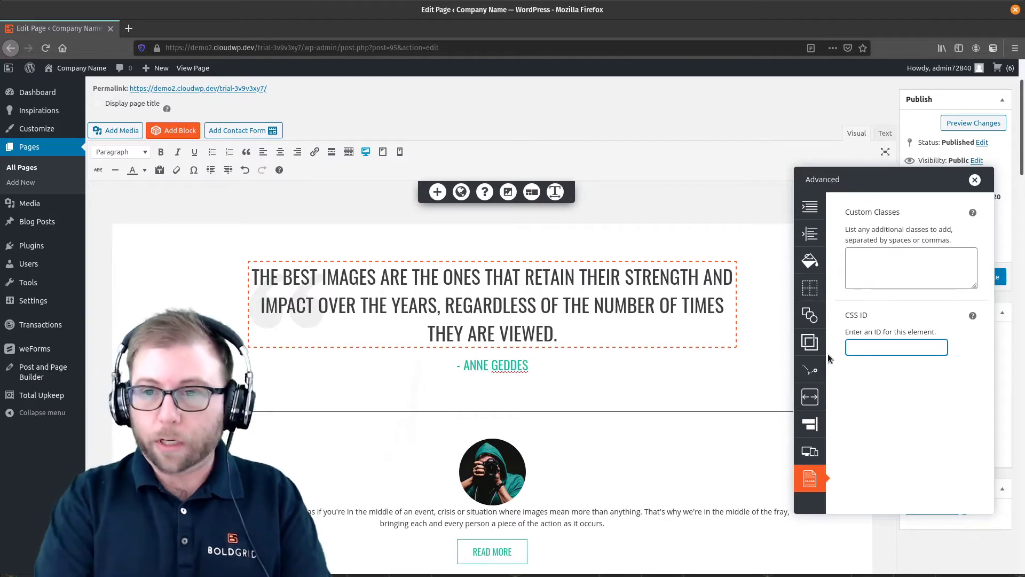
{"action": "type", "text": "section-home"}
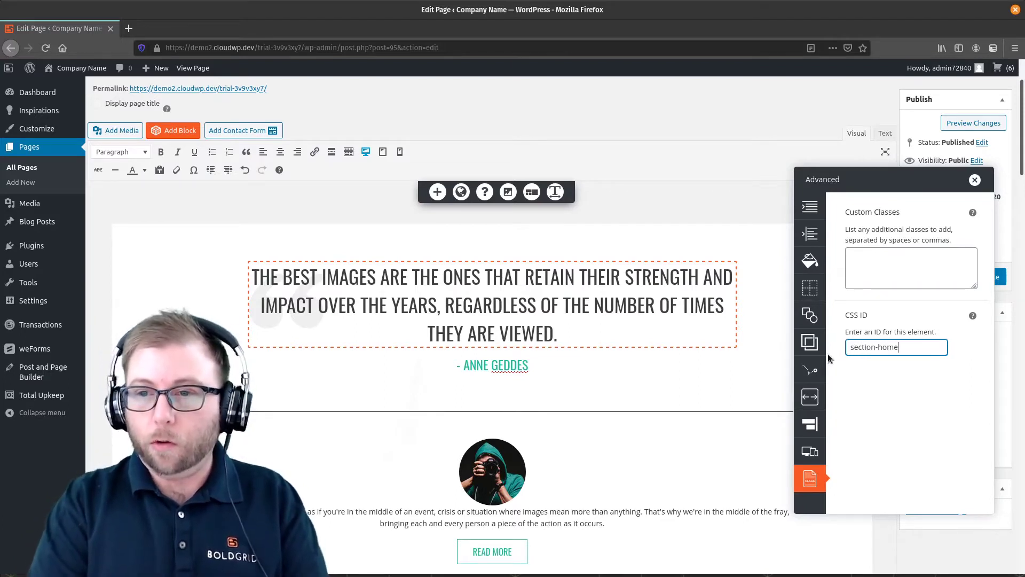
{"action": "left_click", "coordinate": [975, 179]}
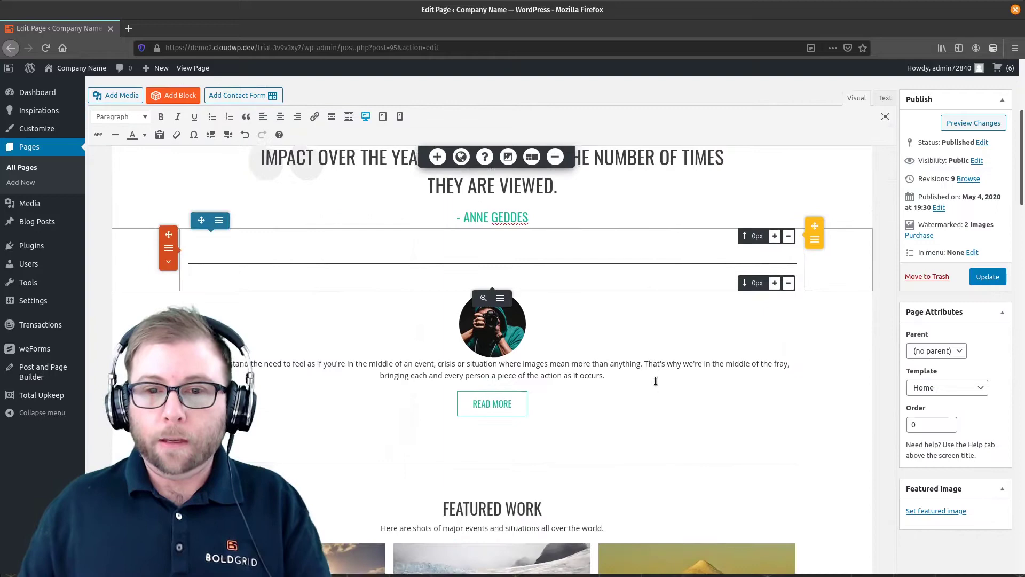
Enter an anchor CSS ID on the About Us heading.
{"action": "scroll", "scroll_direction": "down", "scroll_amount": 3}
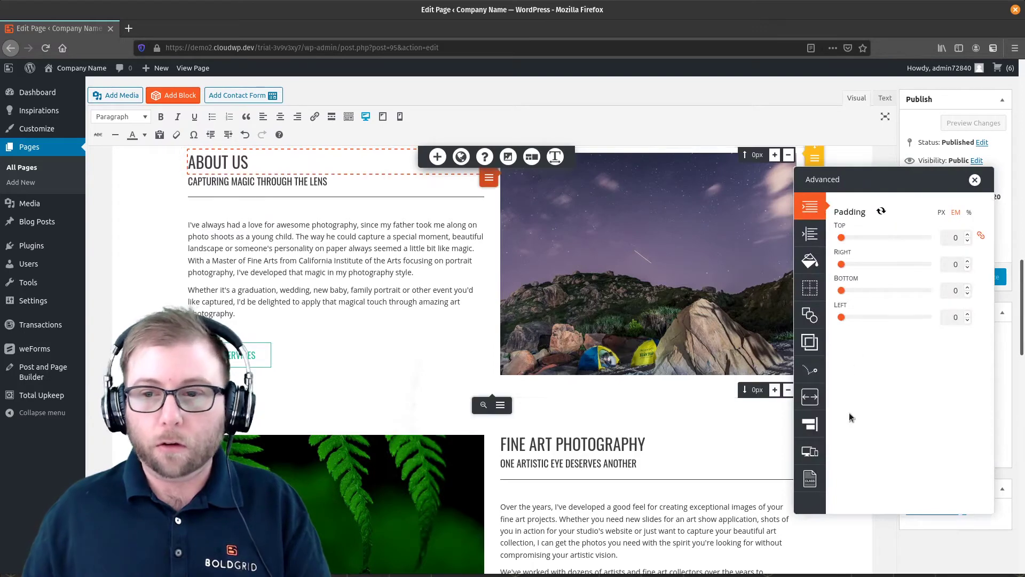
{"action": "left_click", "coordinate": [810, 477]}
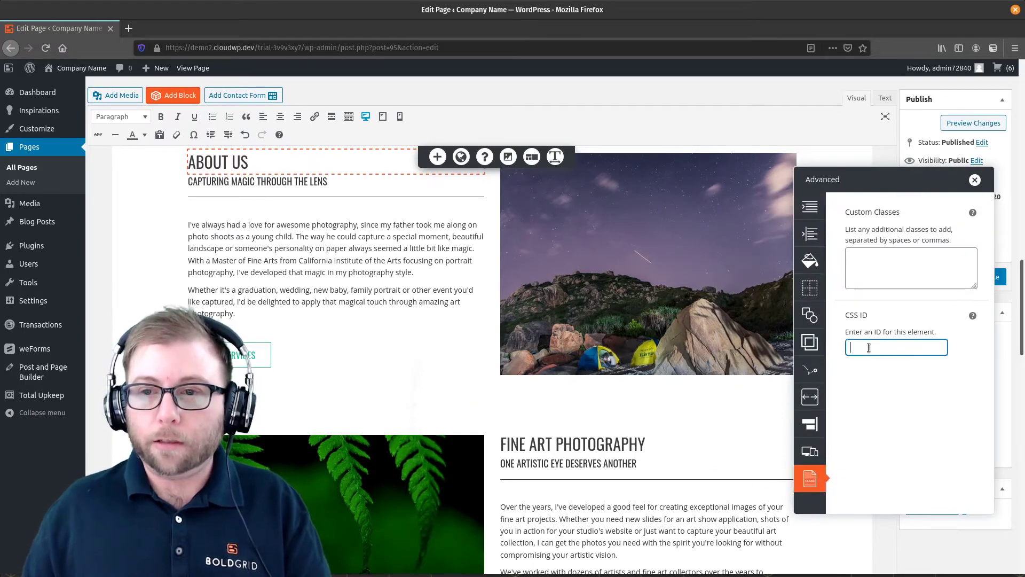
{"action": "type", "text": "sect"}
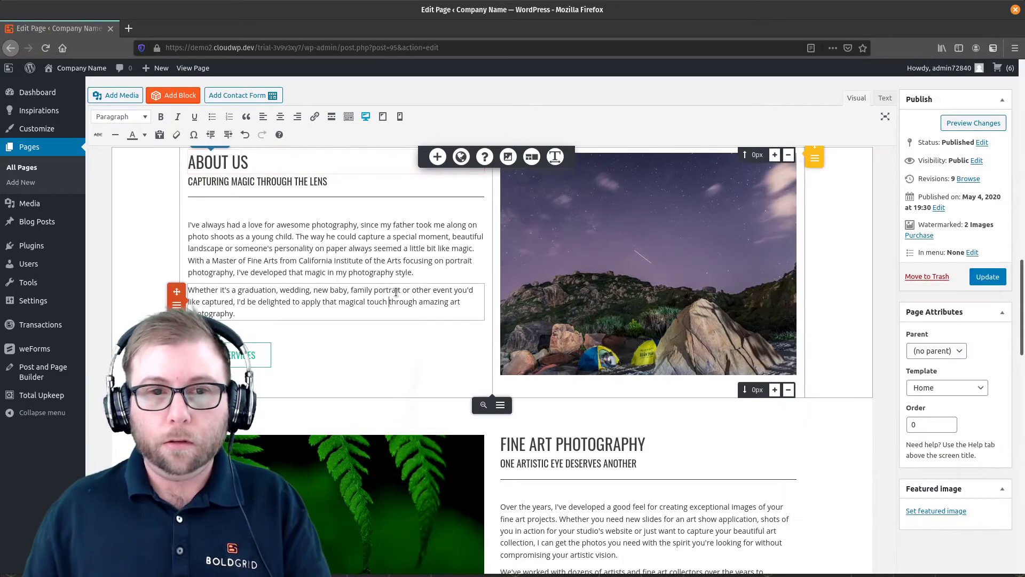
{"action": "scroll", "scroll_direction": "down", "scroll_amount": 3}
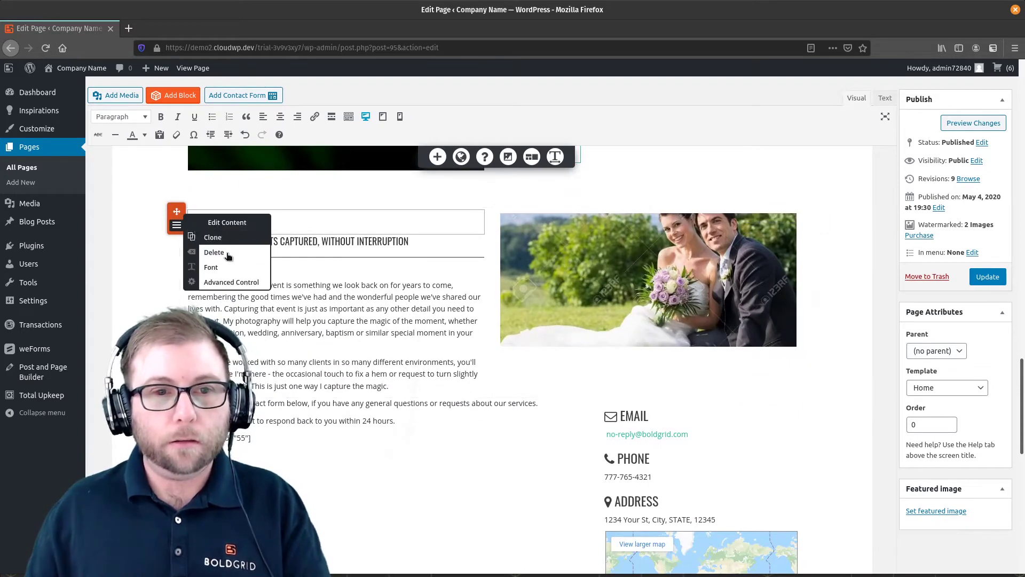
Assign the Contact Us heading the CSS ID 'section-contact'.
{"action": "left_click", "coordinate": [230, 282]}
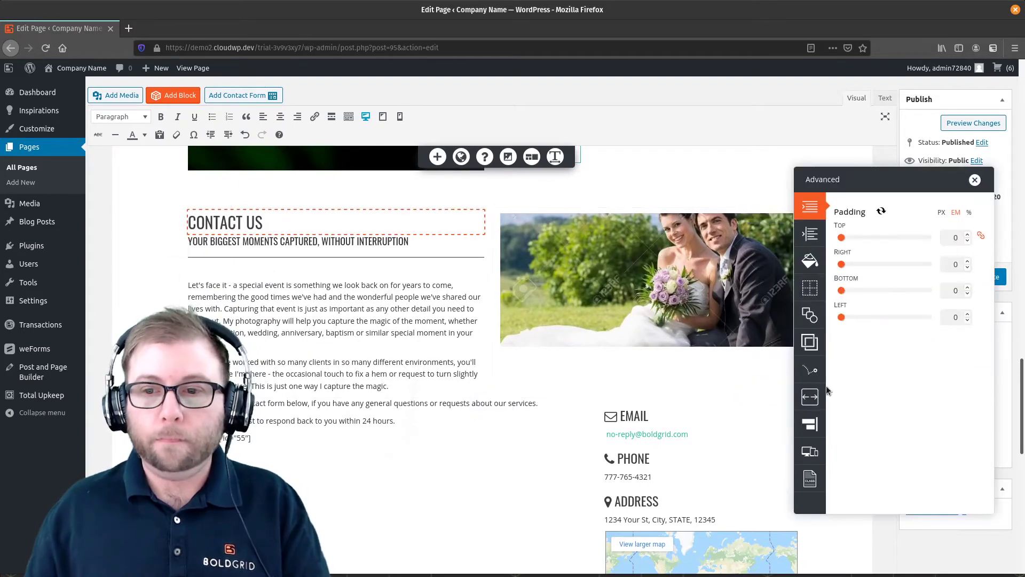
{"action": "left_click", "coordinate": [809, 478]}
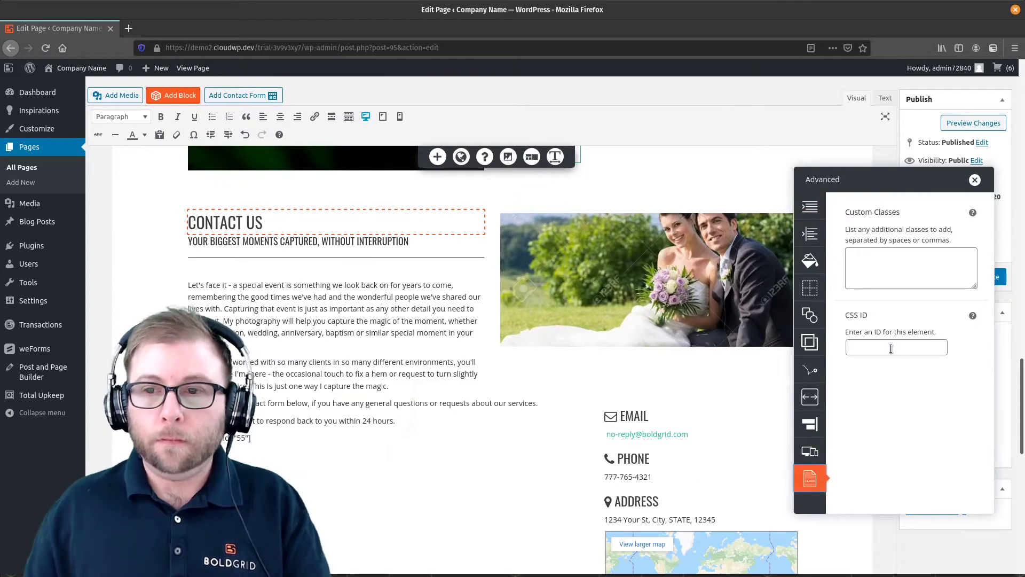
{"action": "type", "text": "section-contact"}
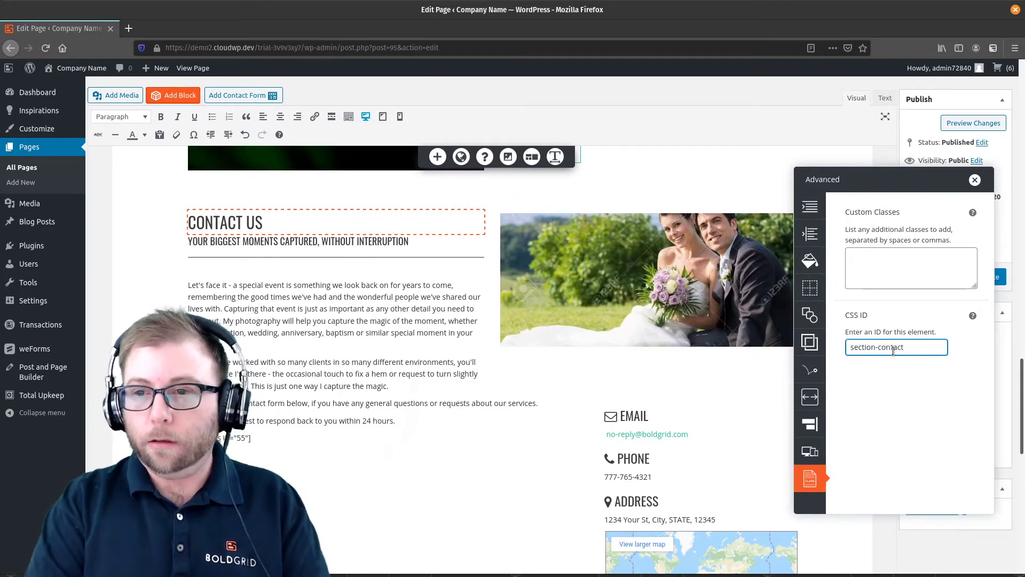
{"action": "left_click", "coordinate": [974, 180]}
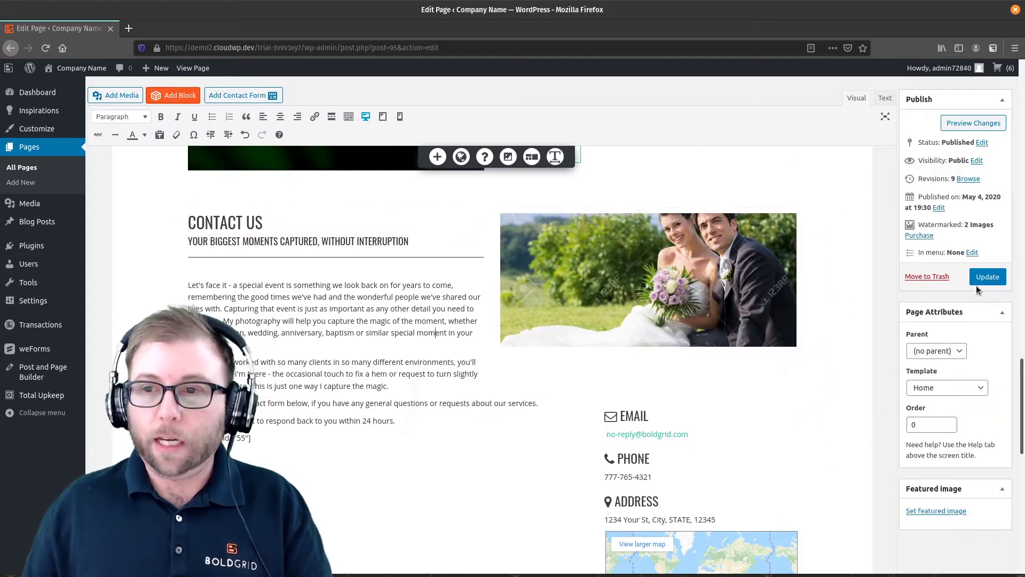
Save the page with the new section IDs and go to the site's menus in the Customizer.
{"action": "left_click", "coordinate": [986, 276]}
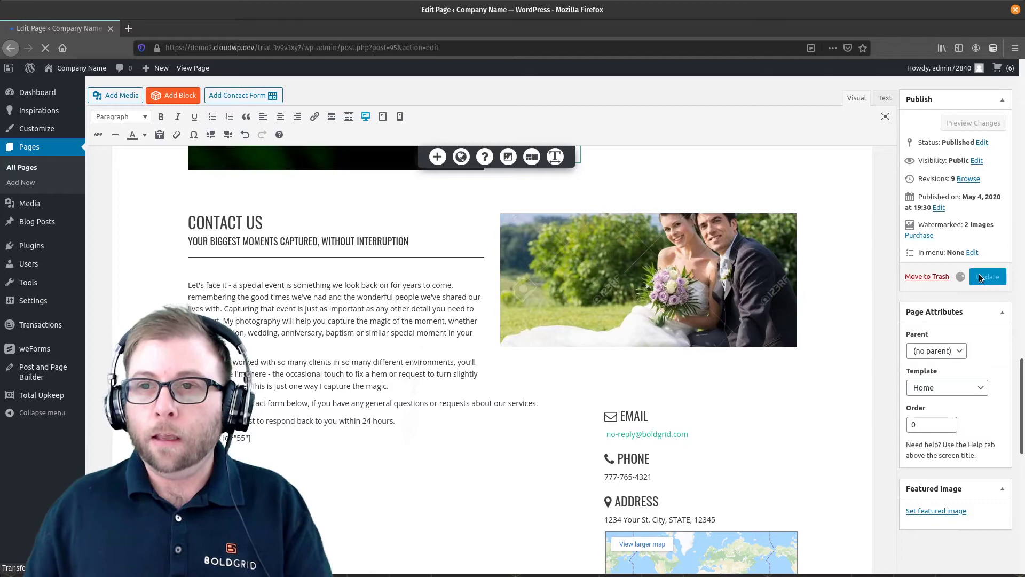
{"action": "left_click", "coordinate": [986, 277]}
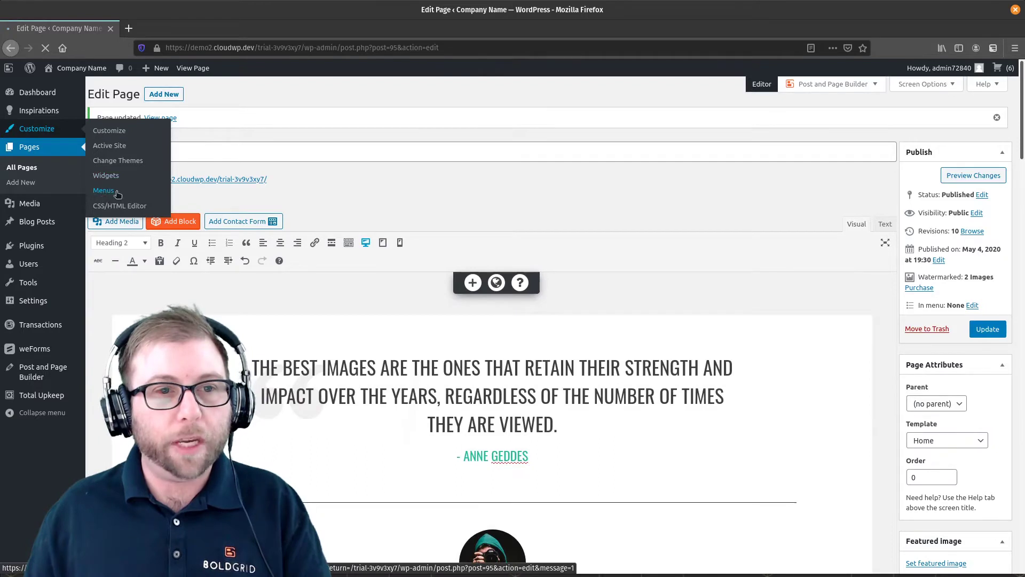
{"action": "left_click", "coordinate": [103, 190]}
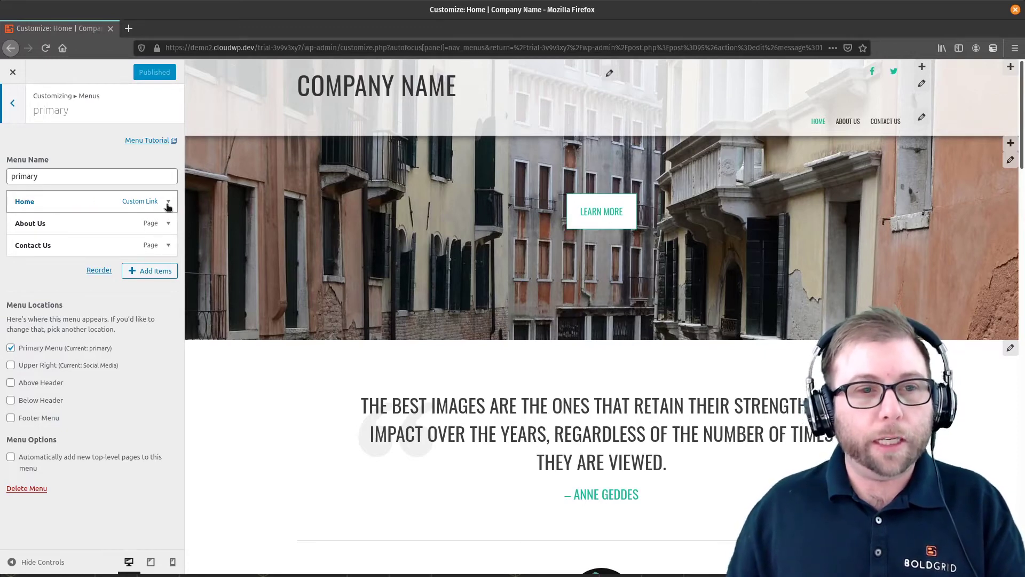
Check Home links to #section-home, remove the Contact Us and About Us page links, and begin adding new items.
{"action": "left_click", "coordinate": [167, 202]}
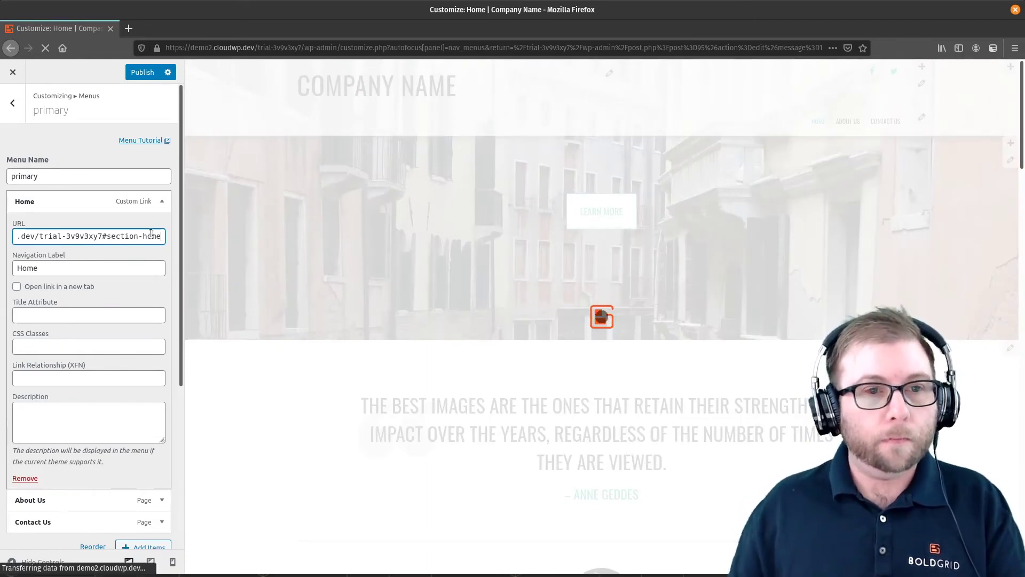
{"action": "left_click", "coordinate": [167, 201]}
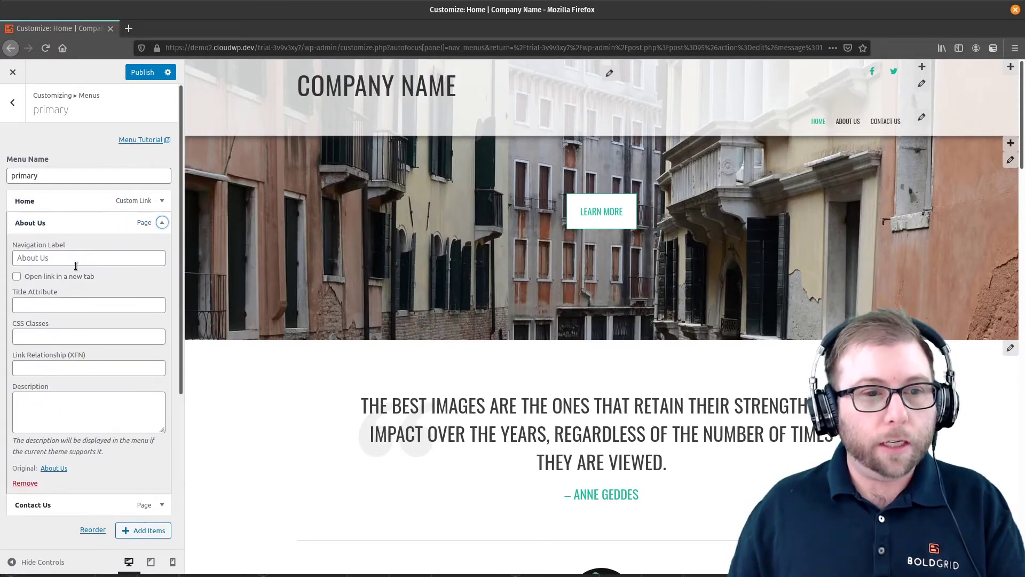
{"action": "scroll", "scroll_direction": "down", "scroll_amount": 3}
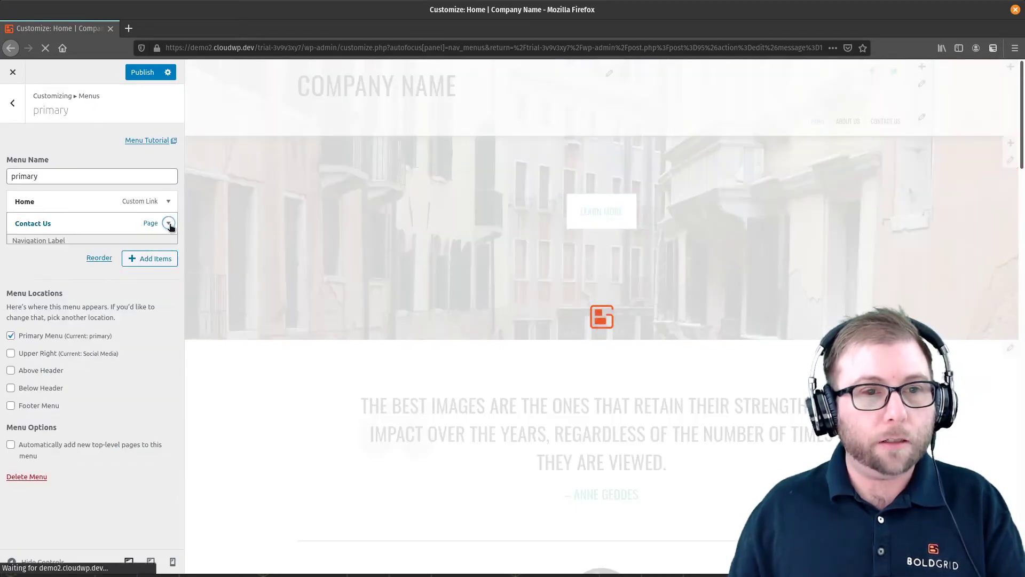
{"action": "left_click", "coordinate": [167, 223]}
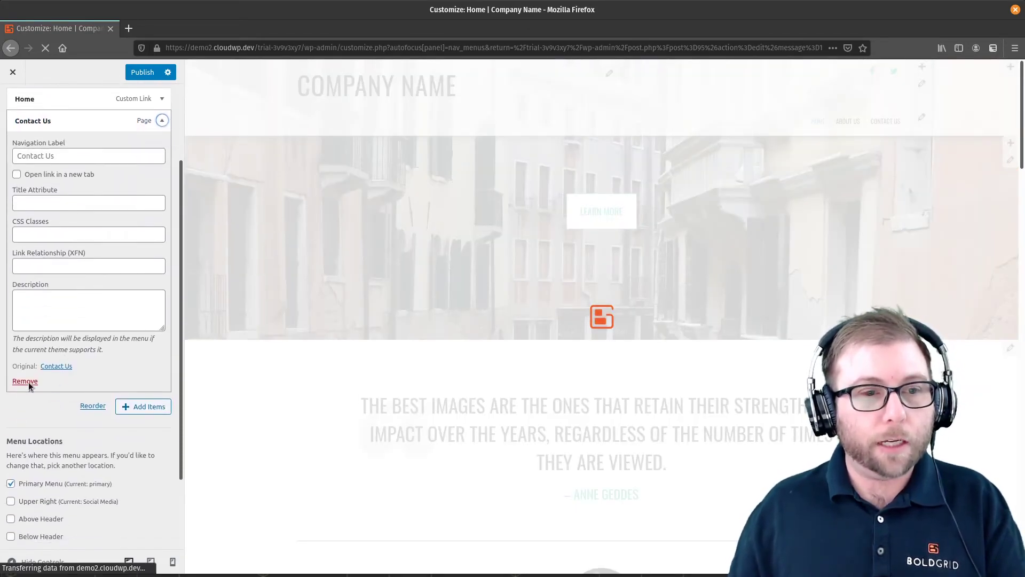
{"action": "left_click", "coordinate": [24, 381]}
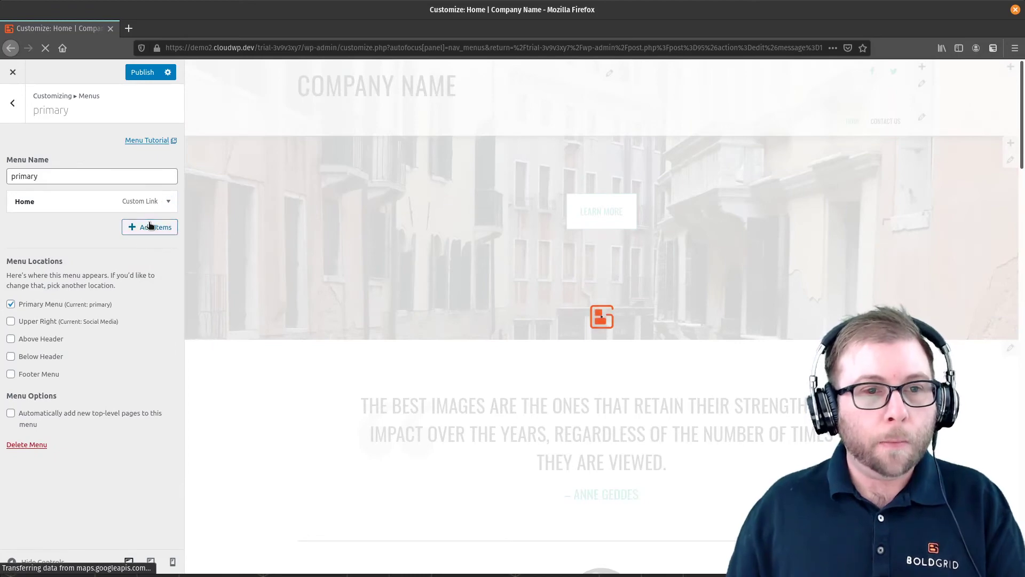
{"action": "left_click", "coordinate": [149, 227]}
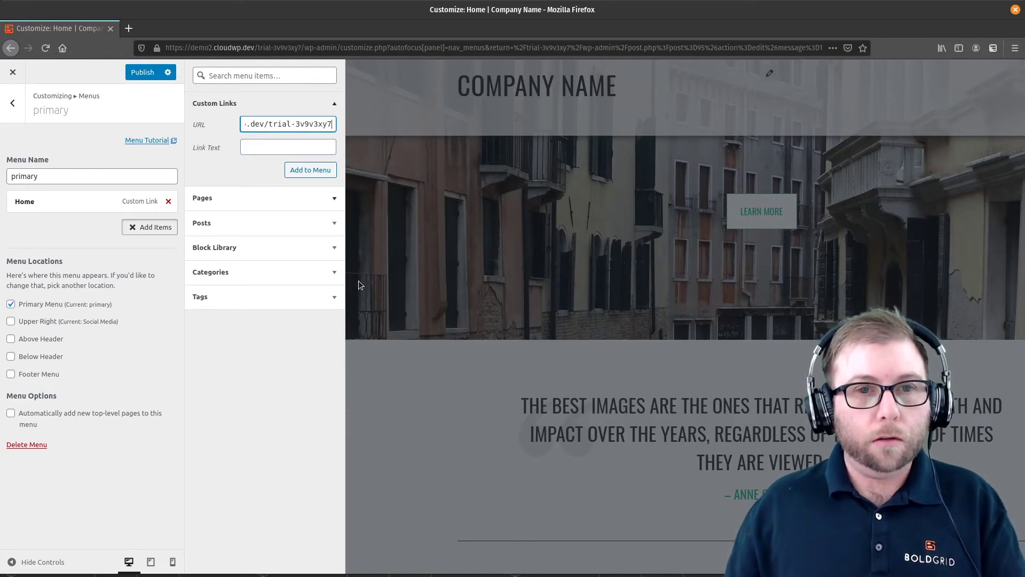
{"action": "mouse_move", "coordinate": [511, 391]}
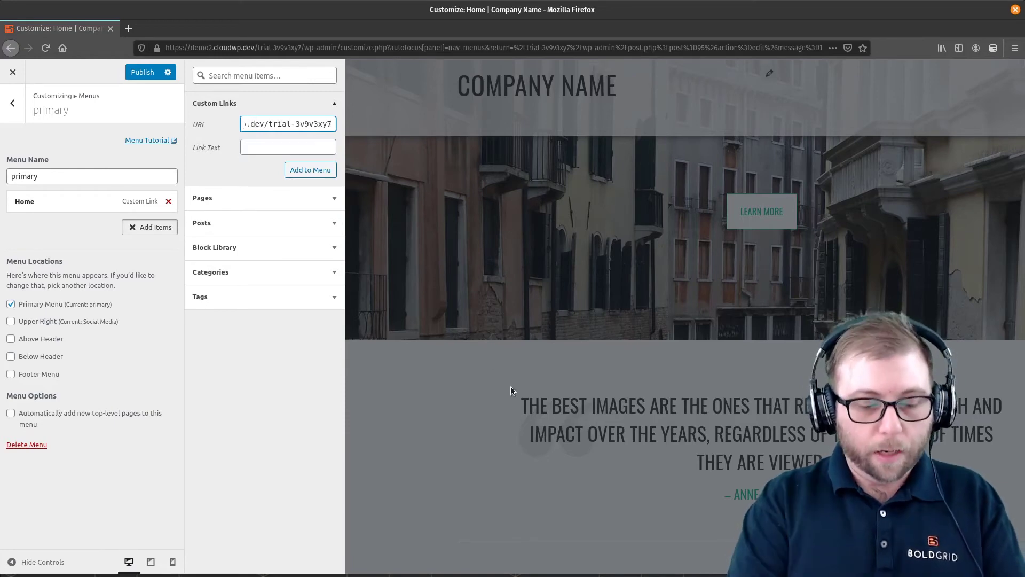
Add a custom link 'About Us' pointing to #section-about to the menu.
{"action": "type", "text": "#section-about"}
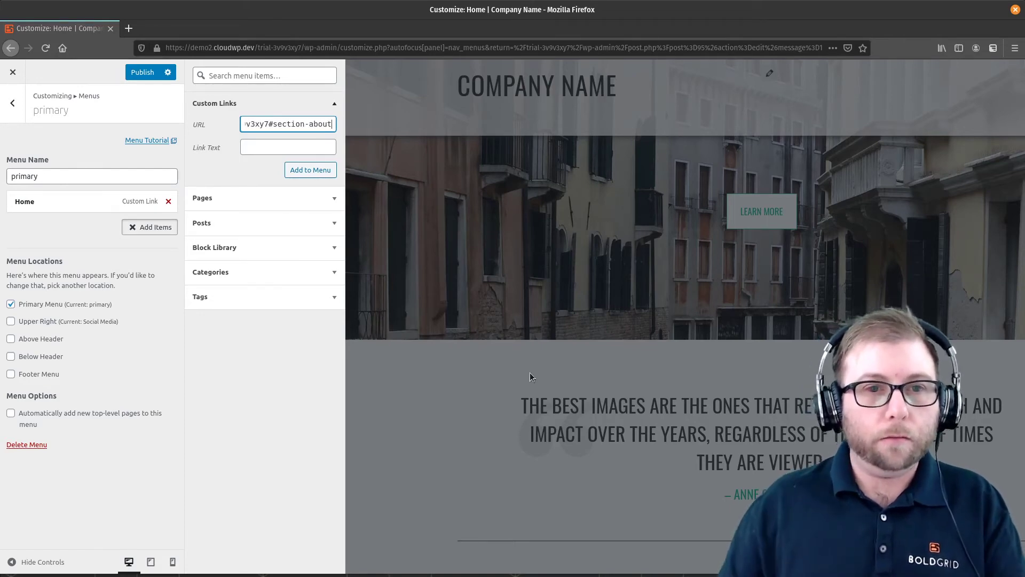
{"action": "type", "text": "About"}
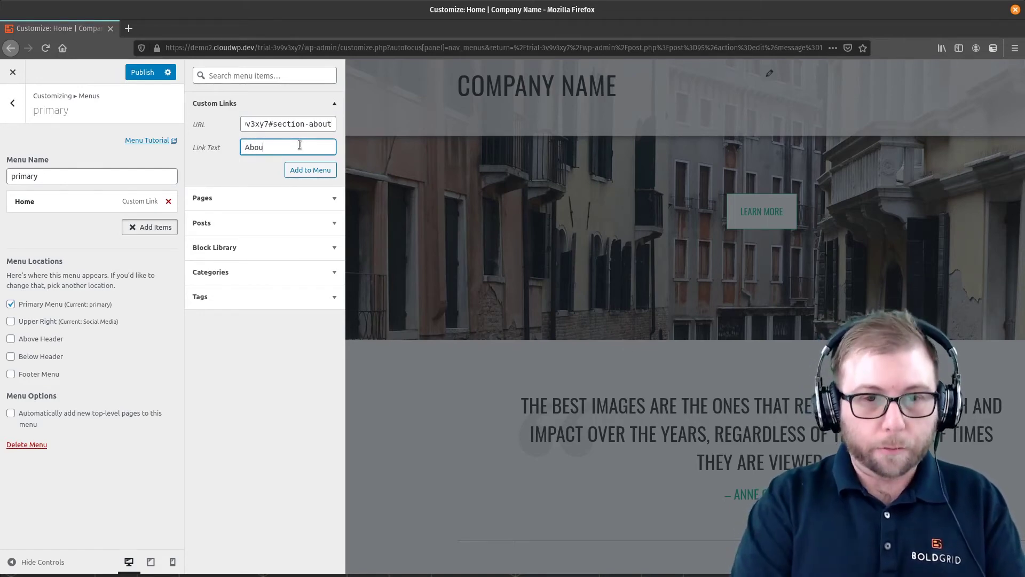
{"action": "left_click", "coordinate": [310, 170]}
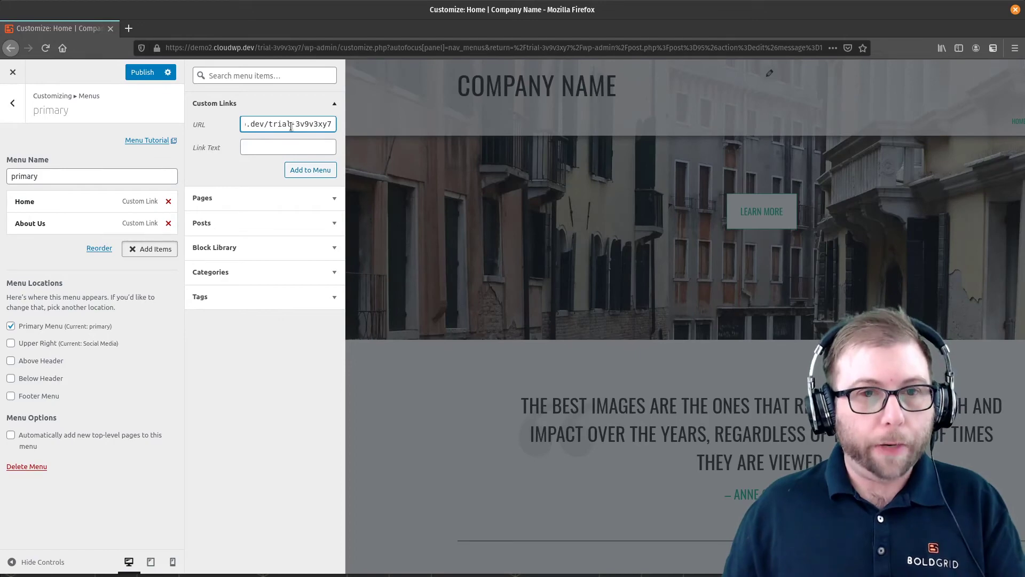
Add a custom link 'Contact Us' pointing to #section-contact to the menu.
{"action": "type", "text": "#"}
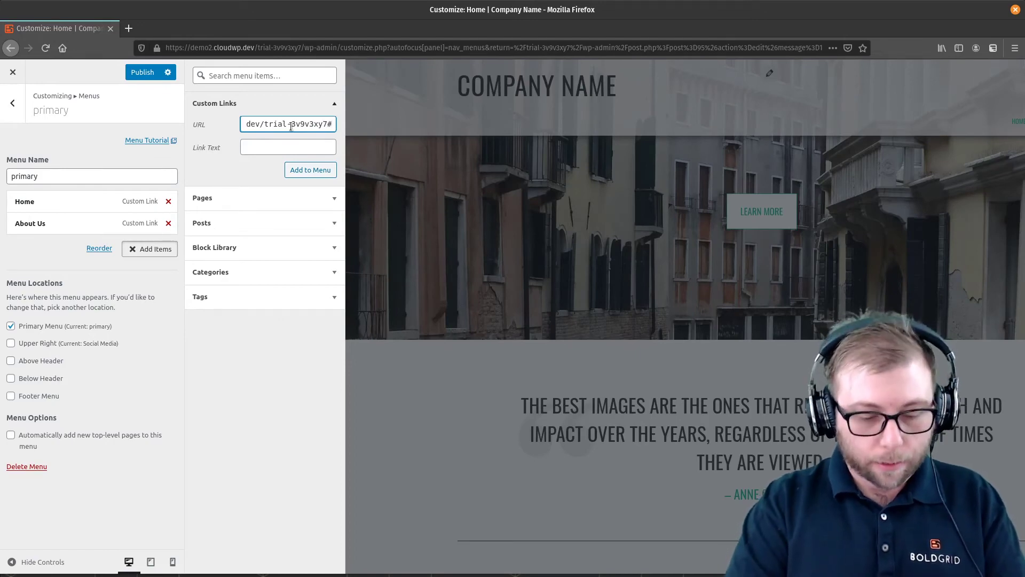
{"action": "type", "text": "#section-contact"}
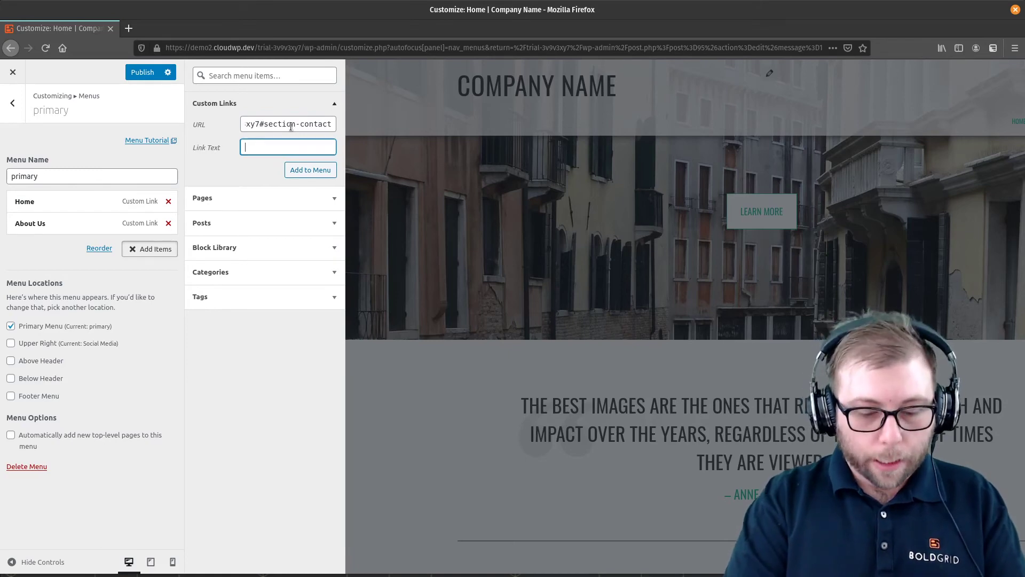
{"action": "type", "text": "Contact U"}
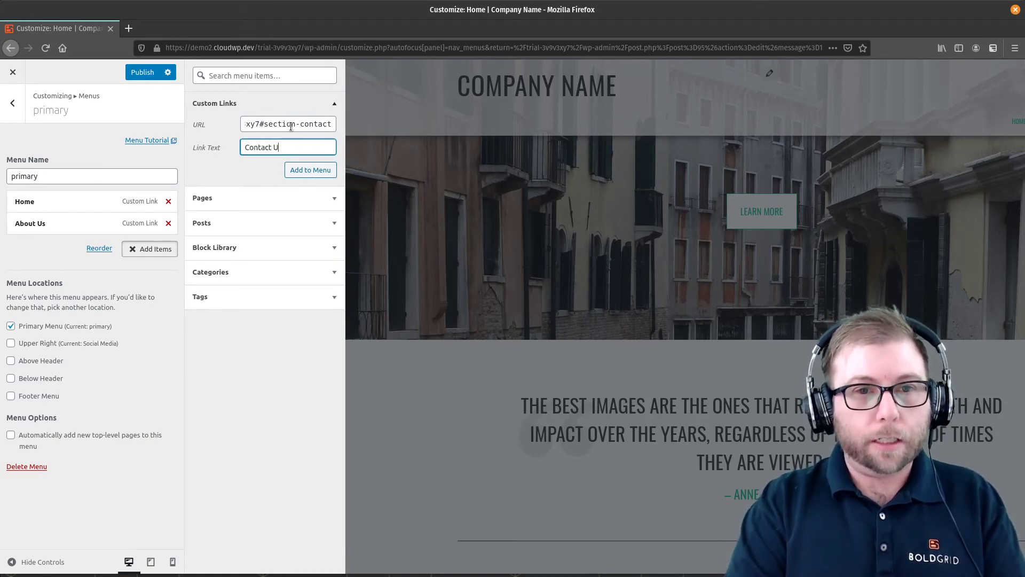
{"action": "left_click", "coordinate": [310, 170]}
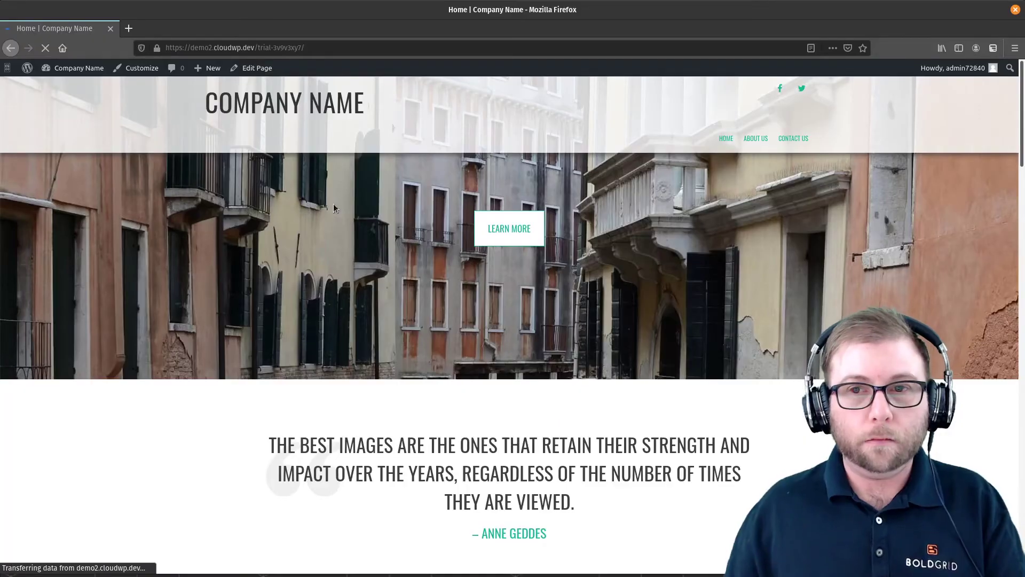
{"action": "mouse_move", "coordinate": [755, 137]}
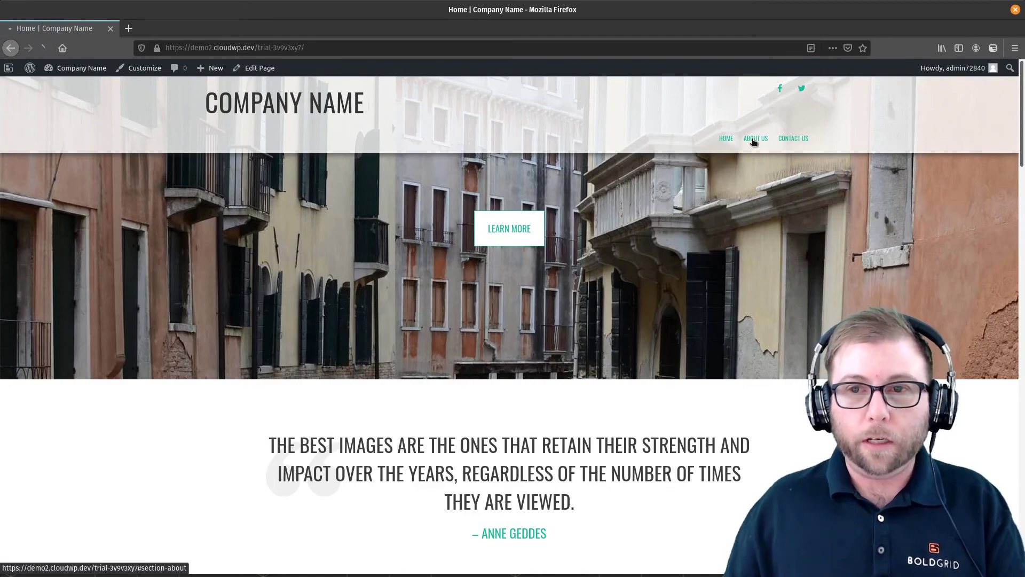
On the live site, follow the About Us, Contact Us and Home links to confirm each jumps to its section.
{"action": "left_click", "coordinate": [755, 138]}
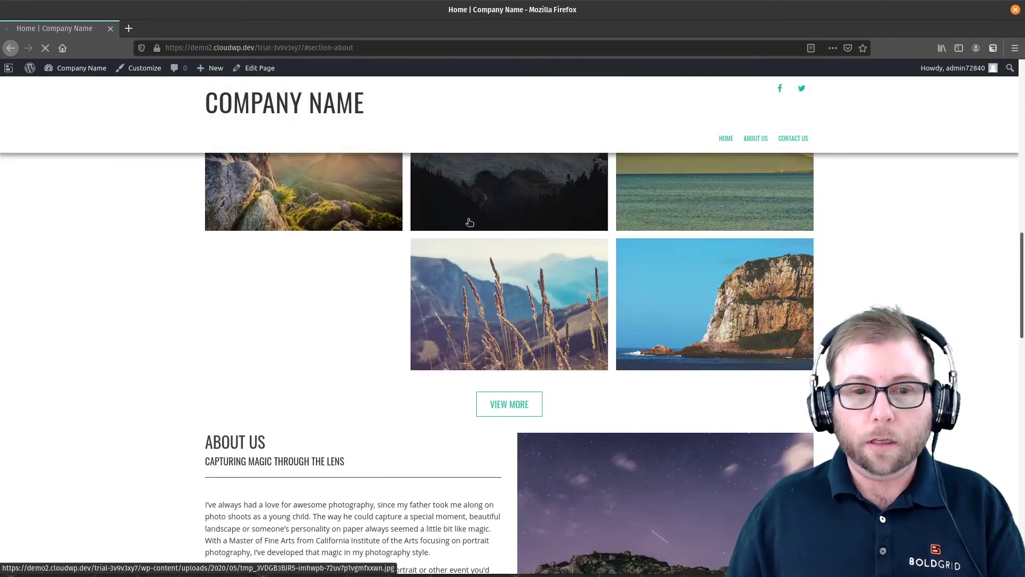
{"action": "scroll", "scroll_direction": "down", "scroll_amount": 3}
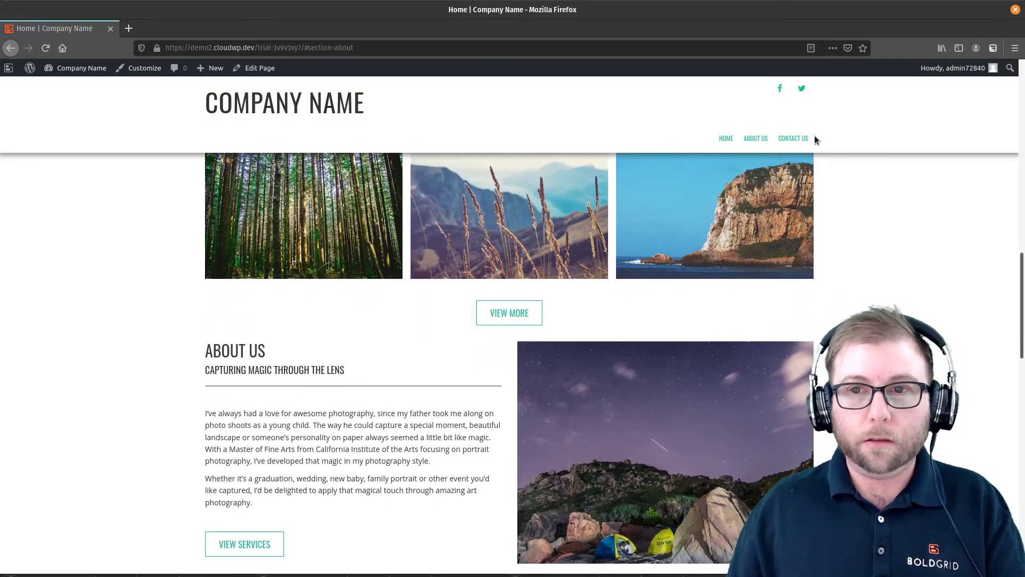
{"action": "left_click", "coordinate": [793, 138]}
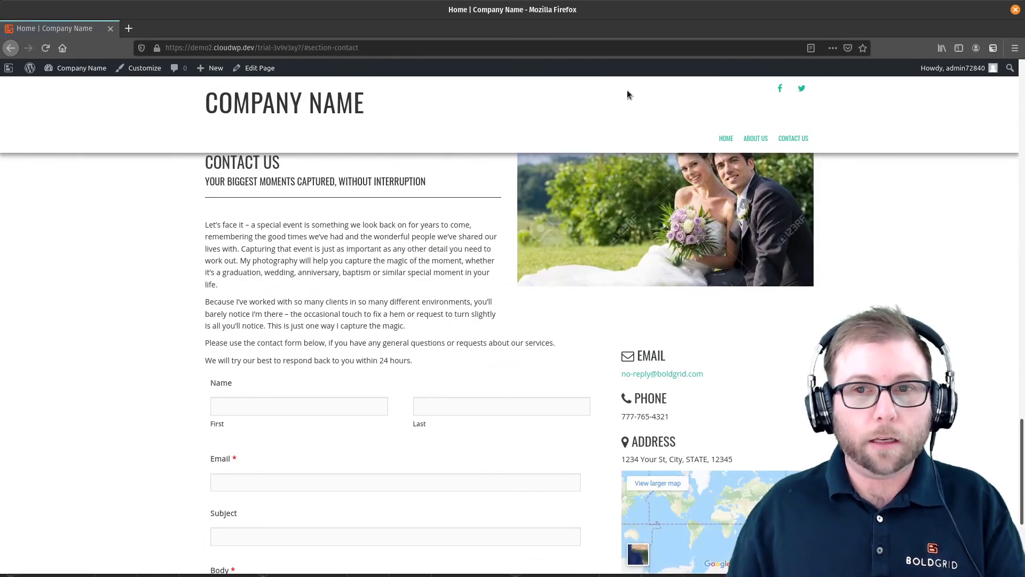
{"action": "left_click", "coordinate": [726, 137]}
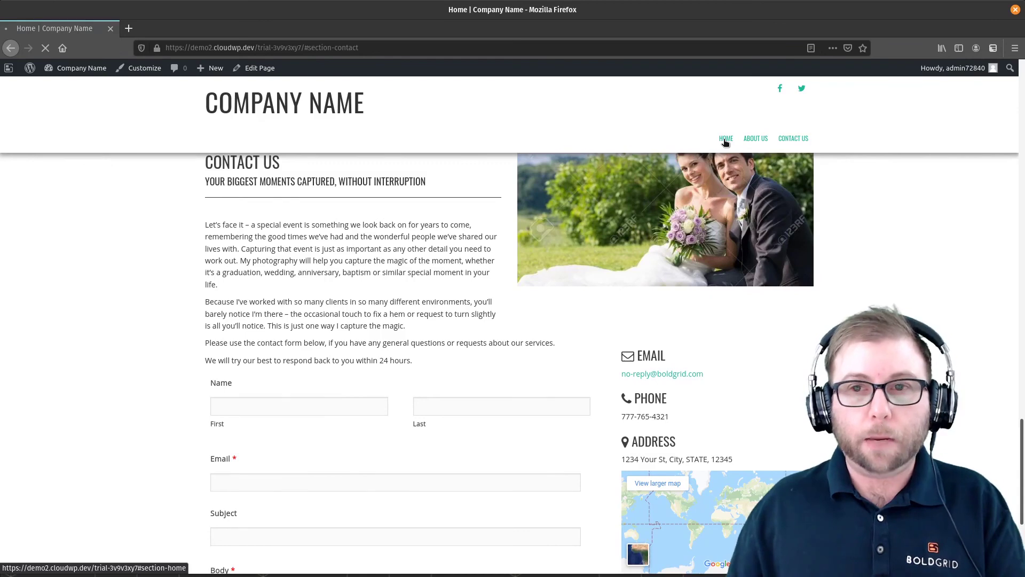
{"action": "left_click", "coordinate": [725, 137]}
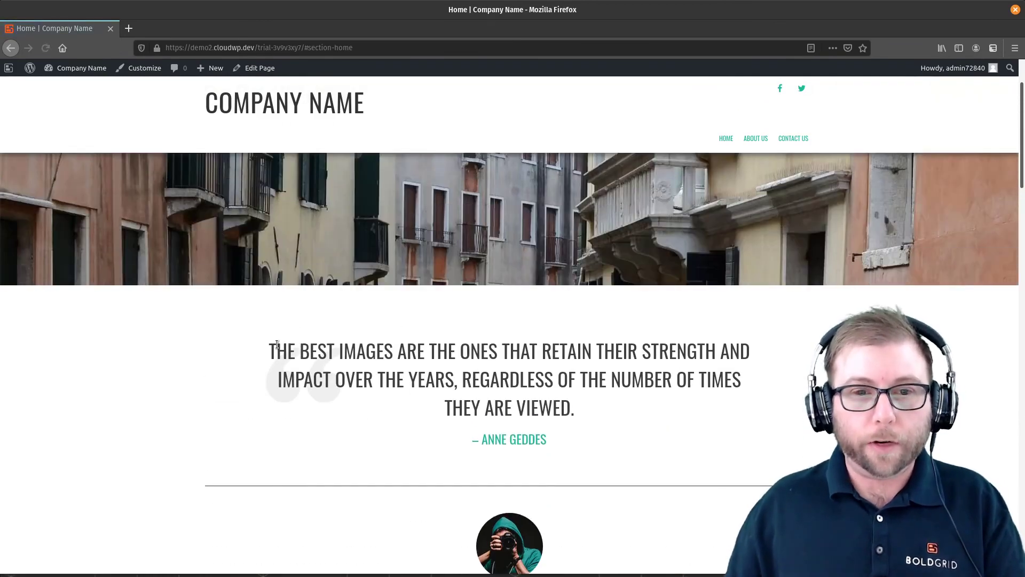